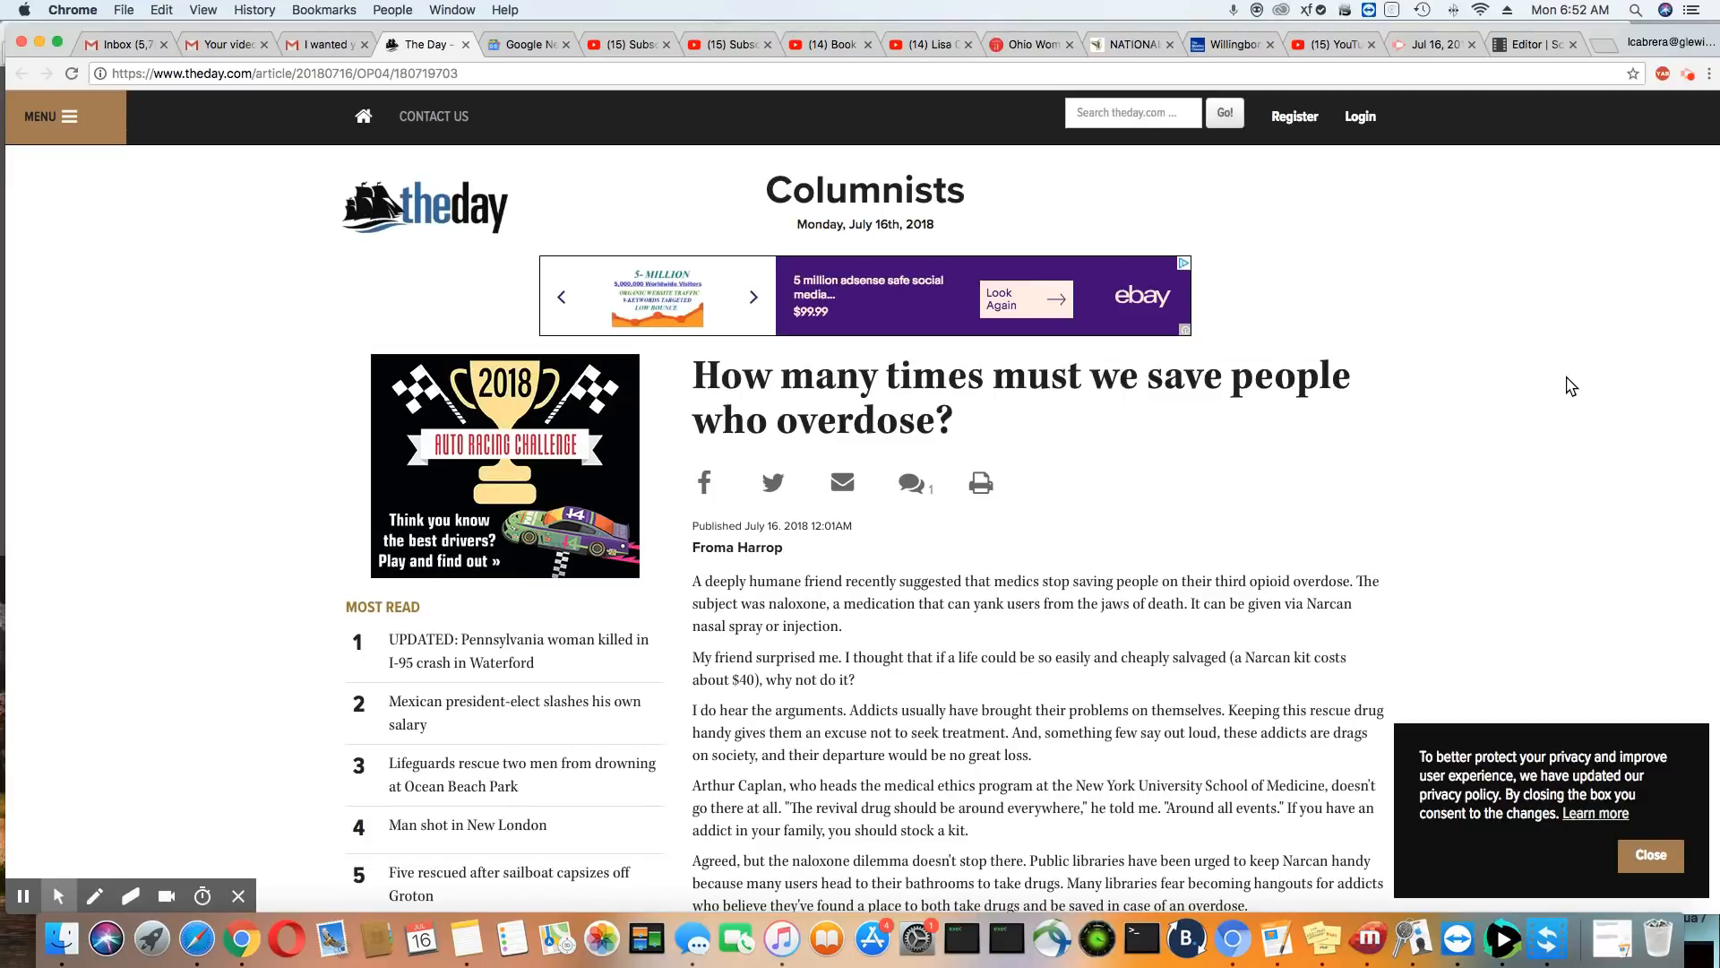
scroll("down", 3)
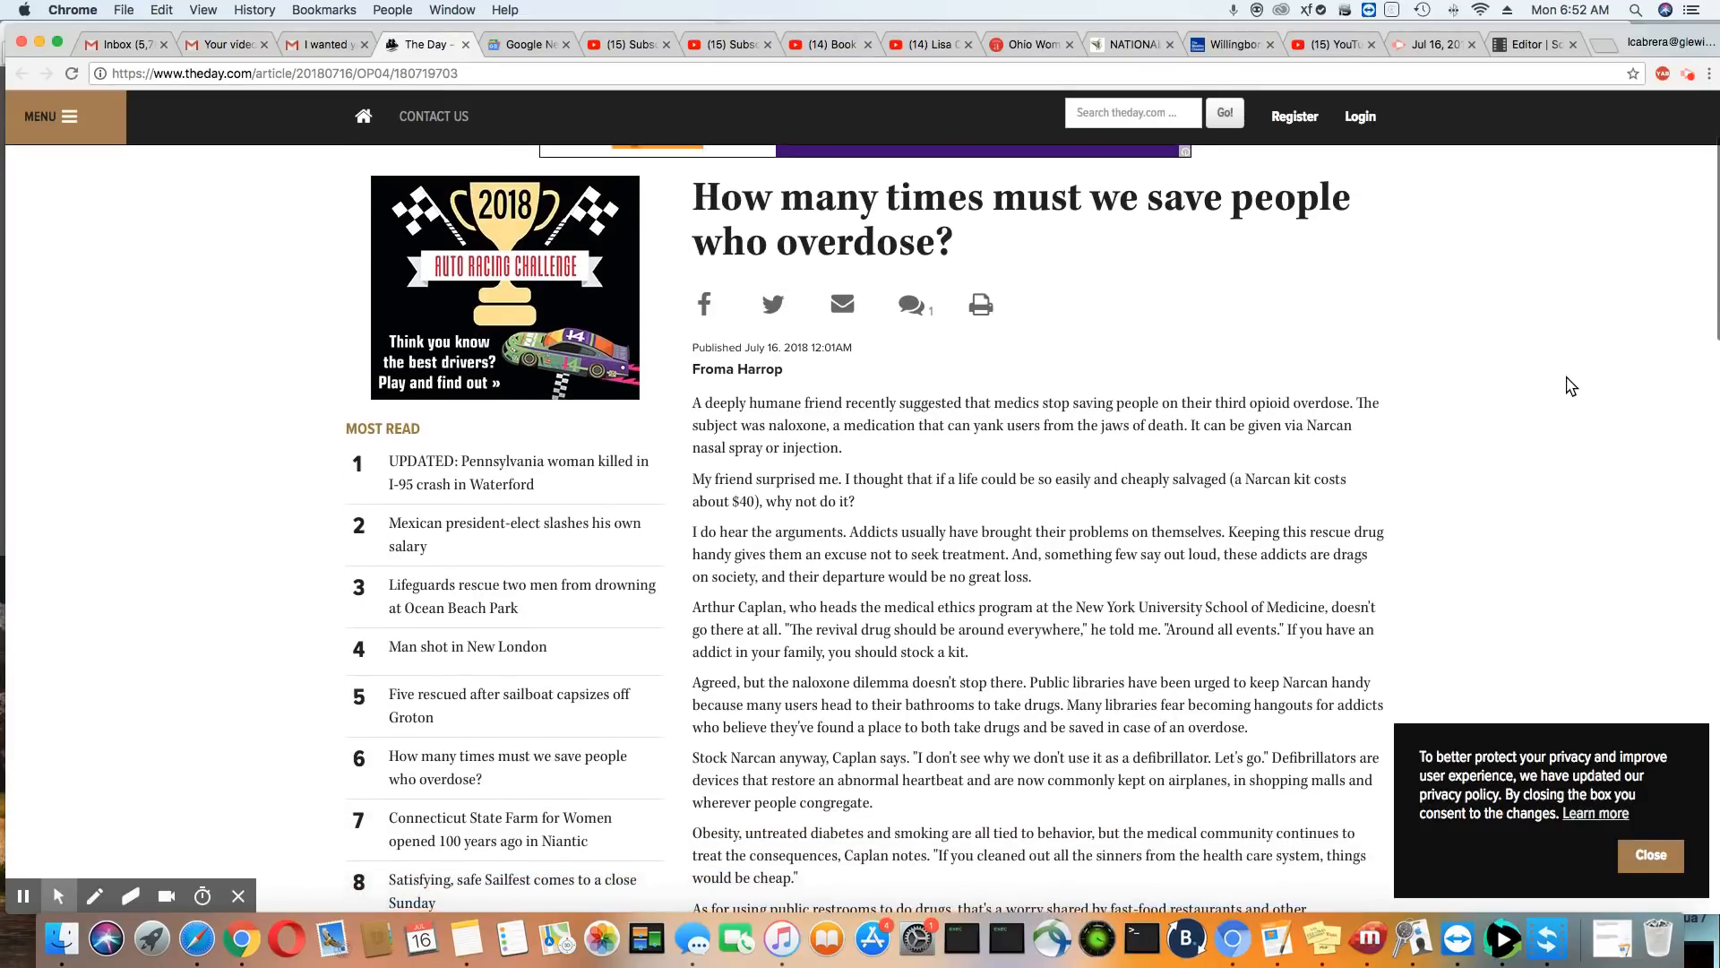
scroll("down", 3)
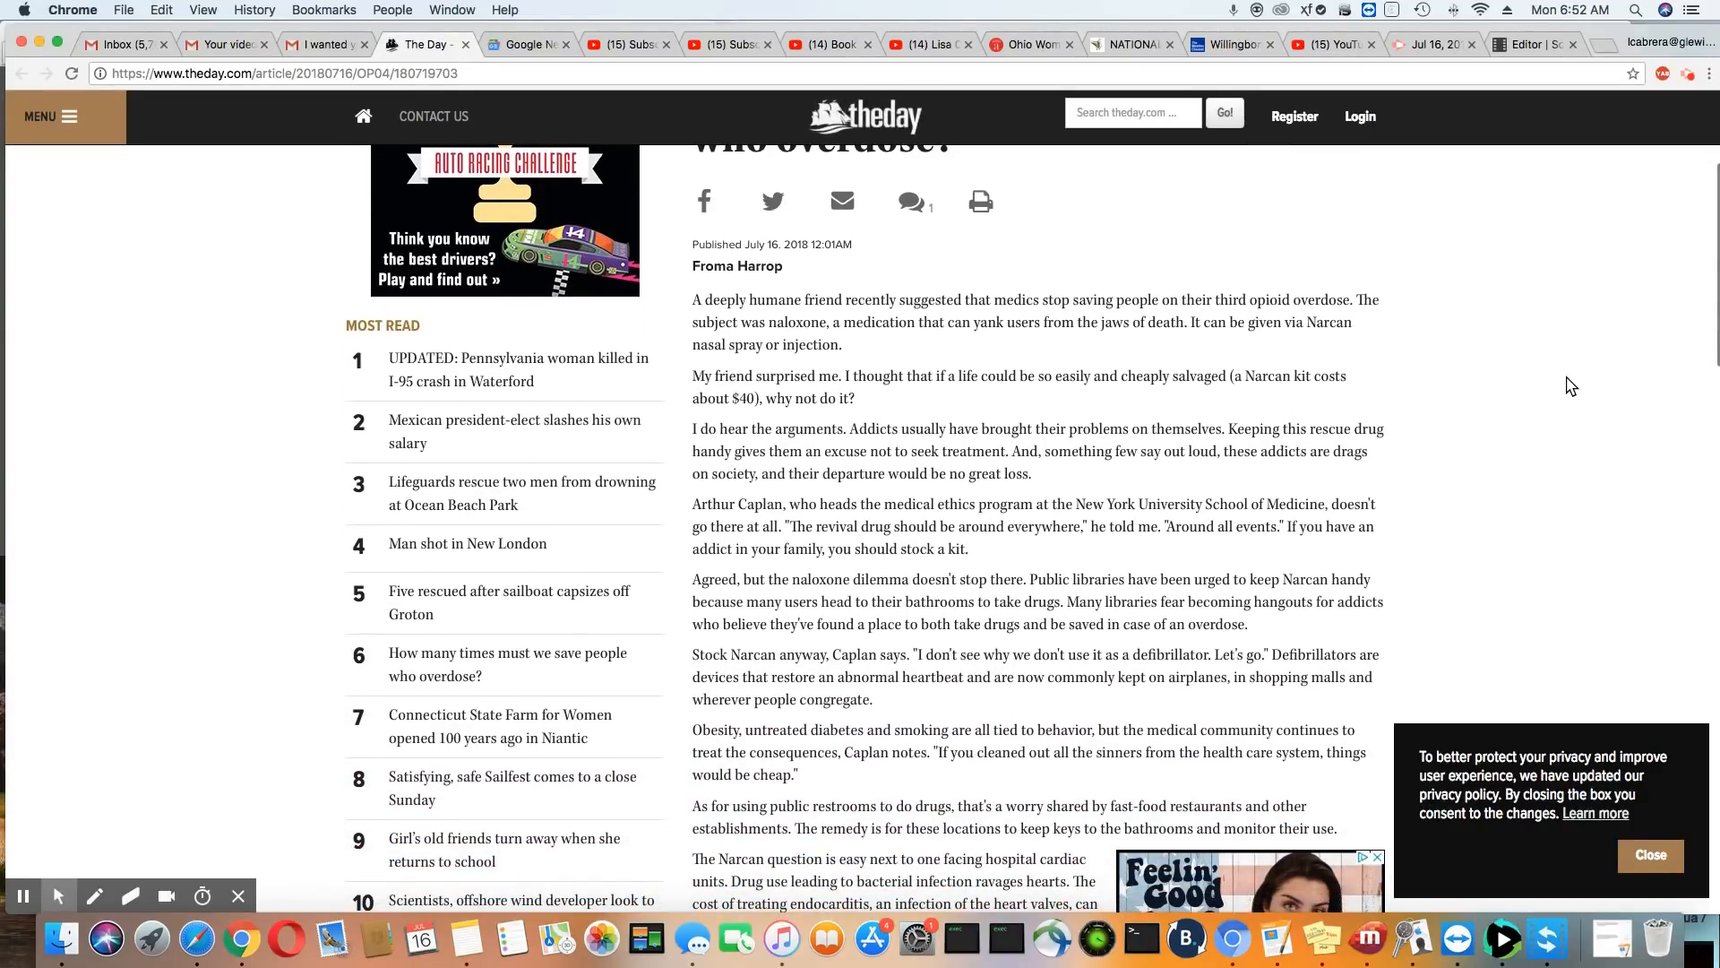
scroll("down", 3)
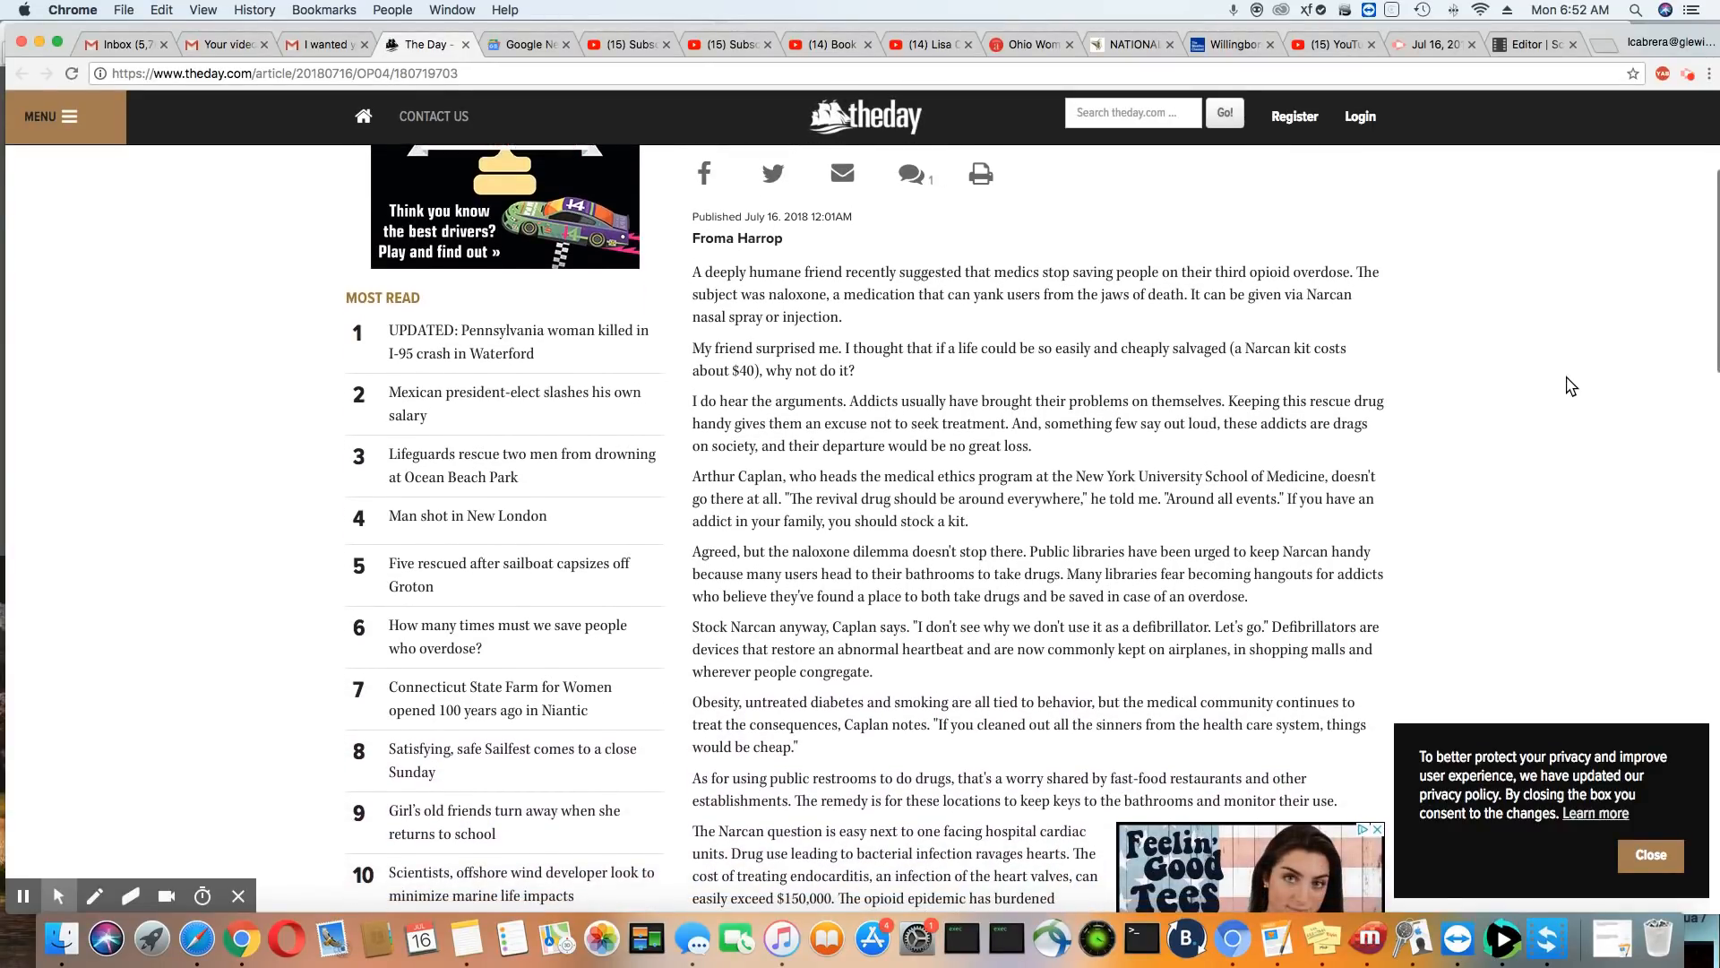
scroll("down", 3)
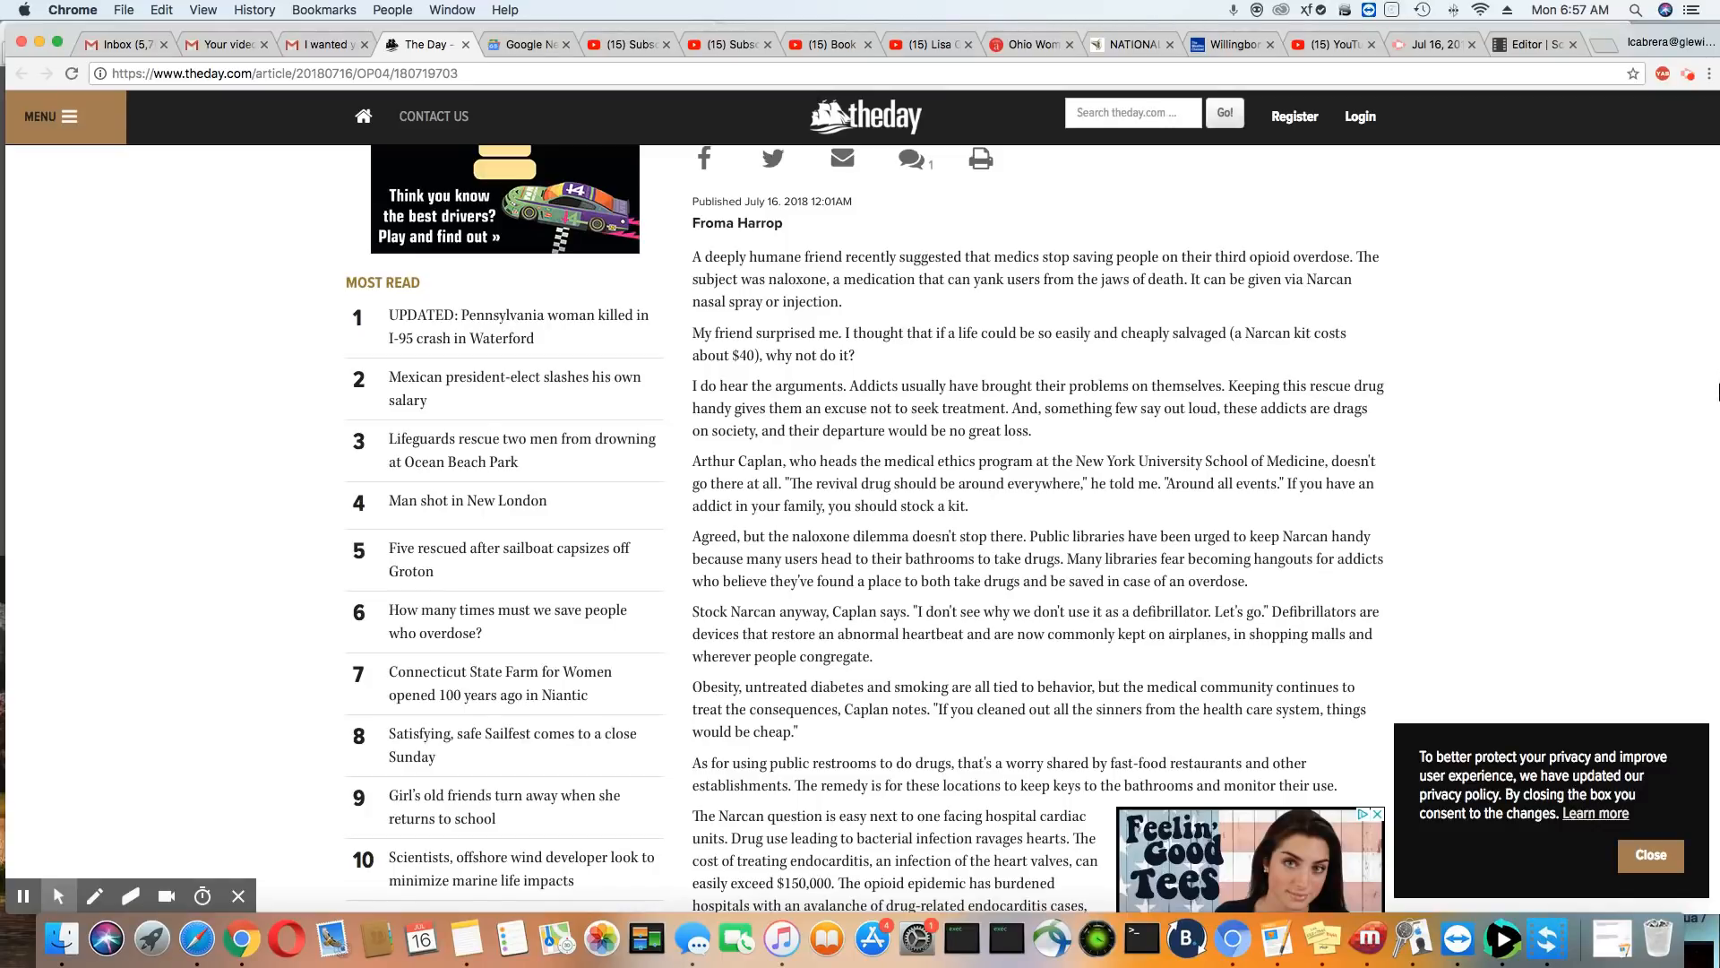
scroll("down", 3)
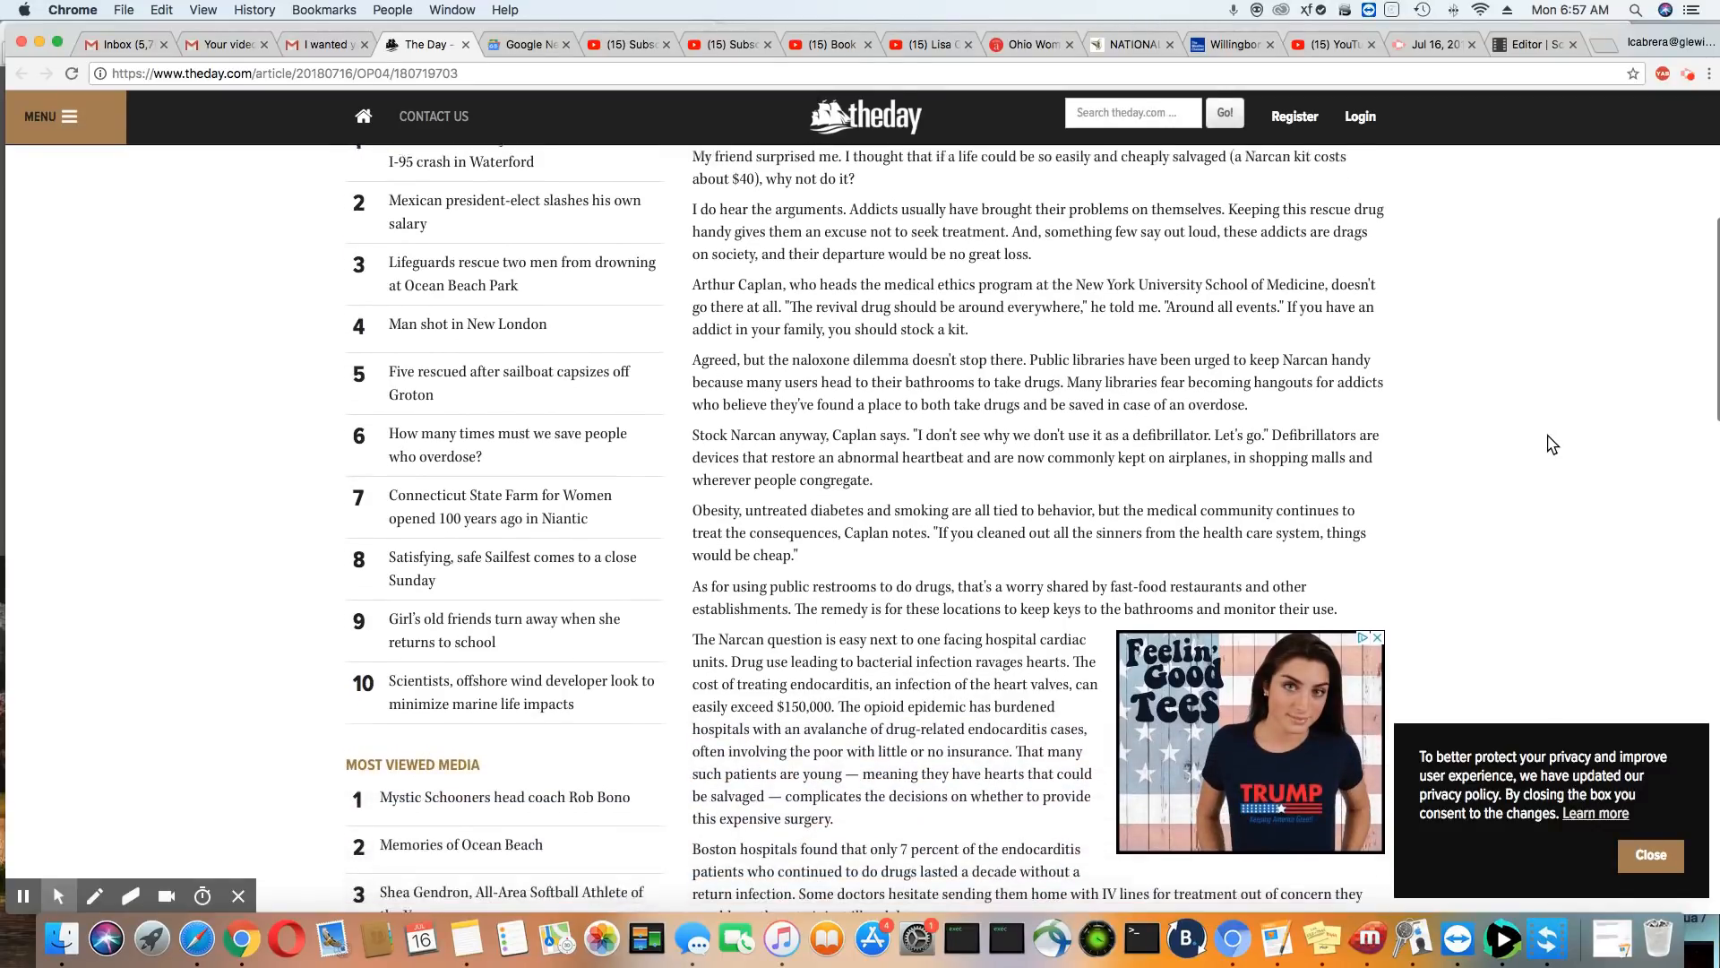
scroll("down", 3)
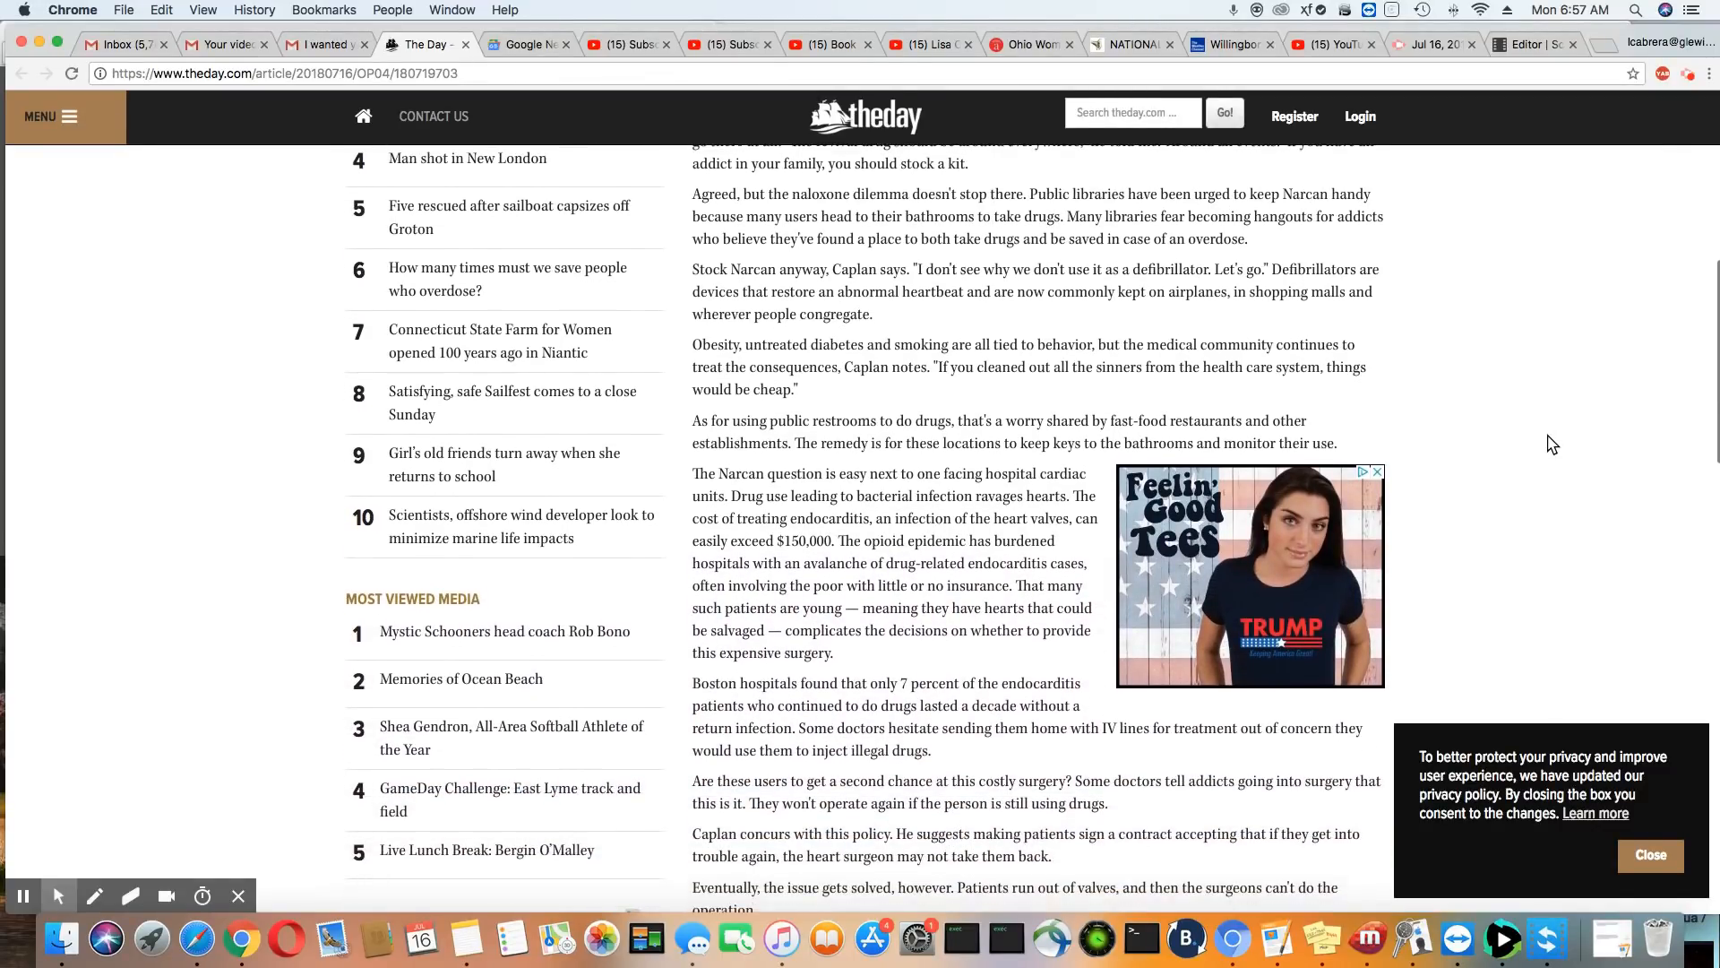
scroll("down", 3)
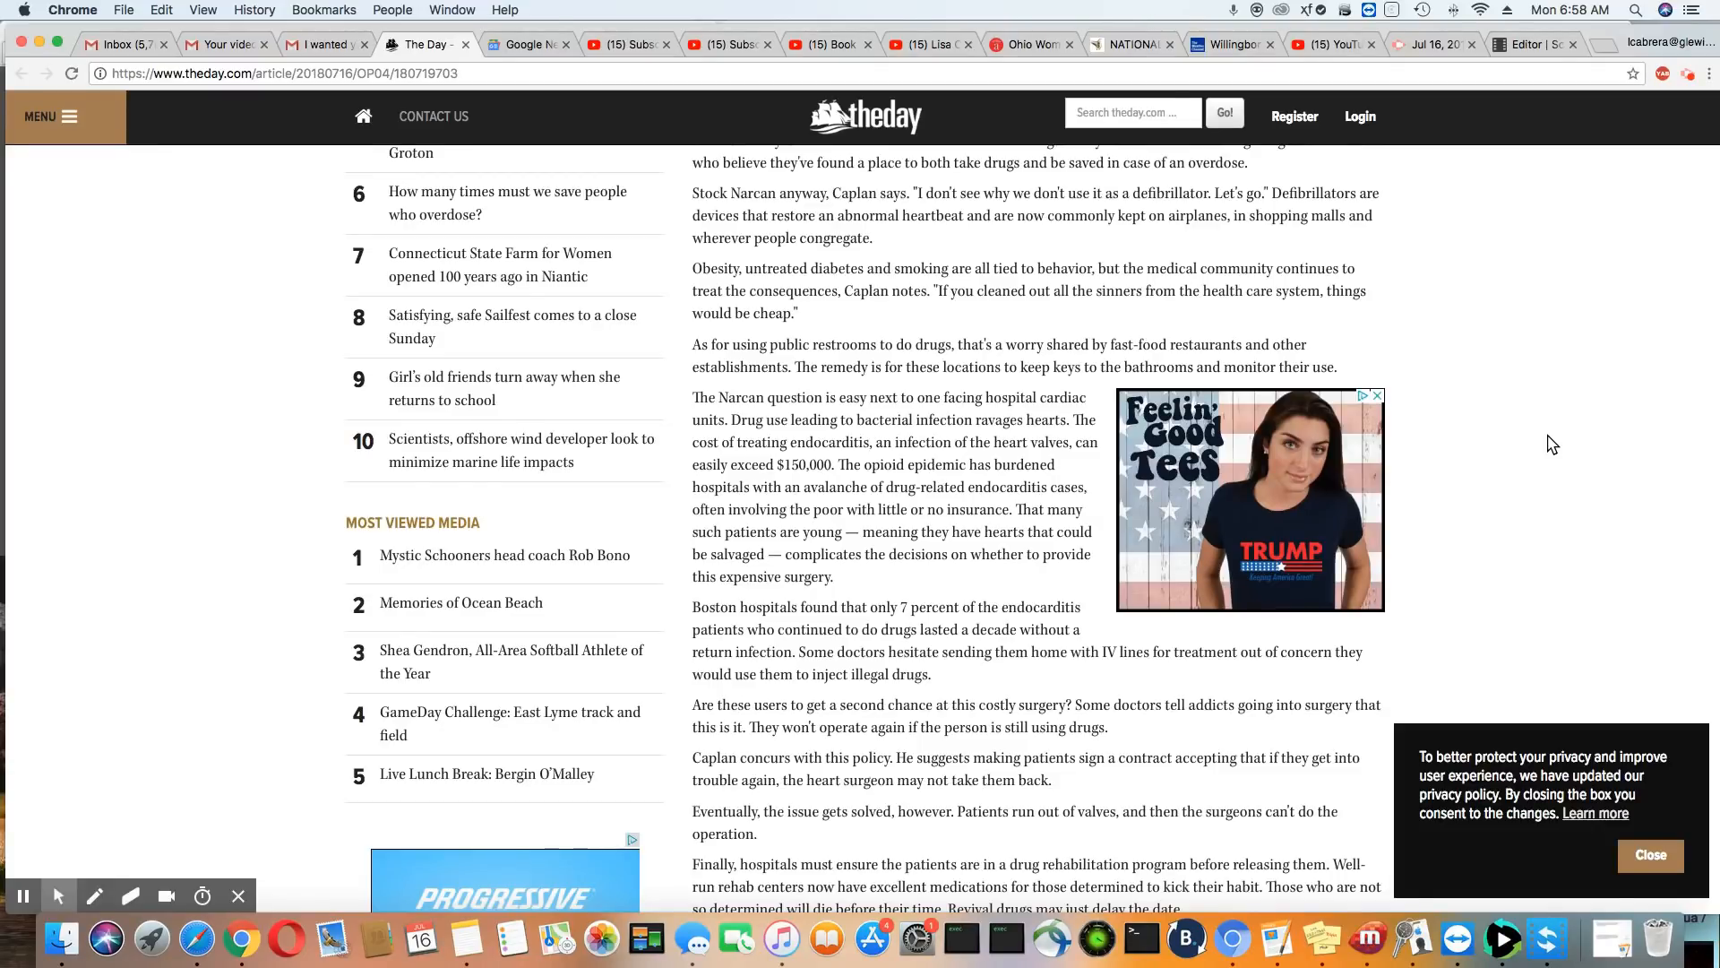
scroll("down", 3)
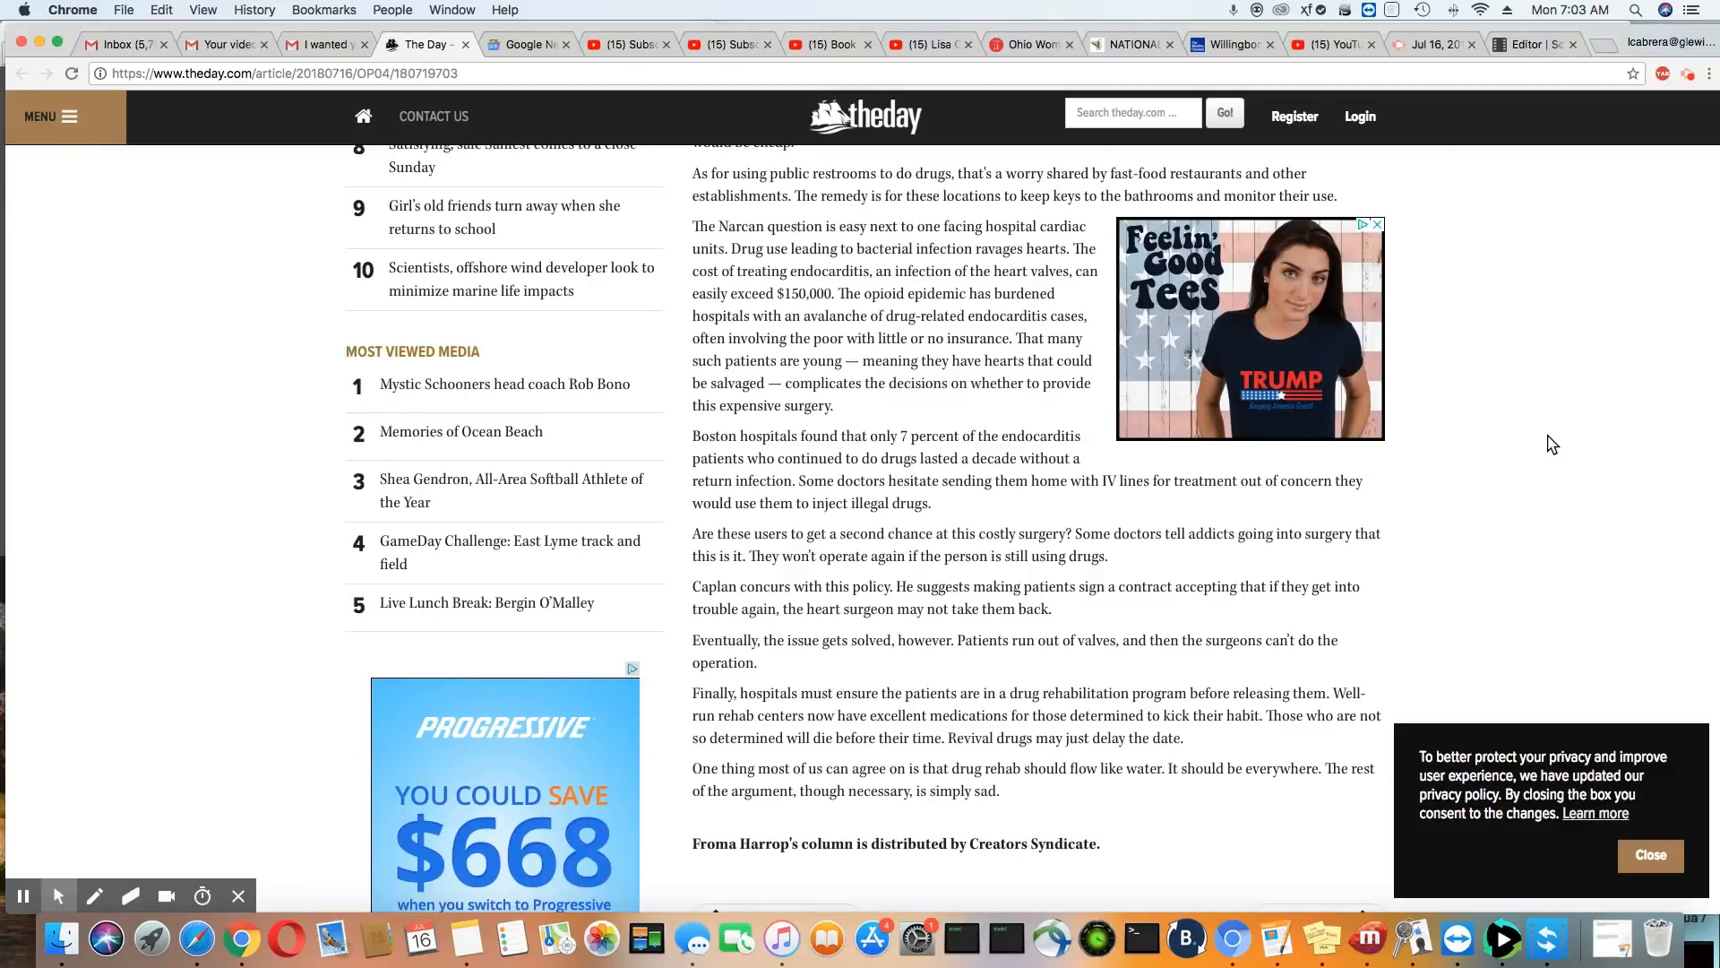
scroll("up", 3)
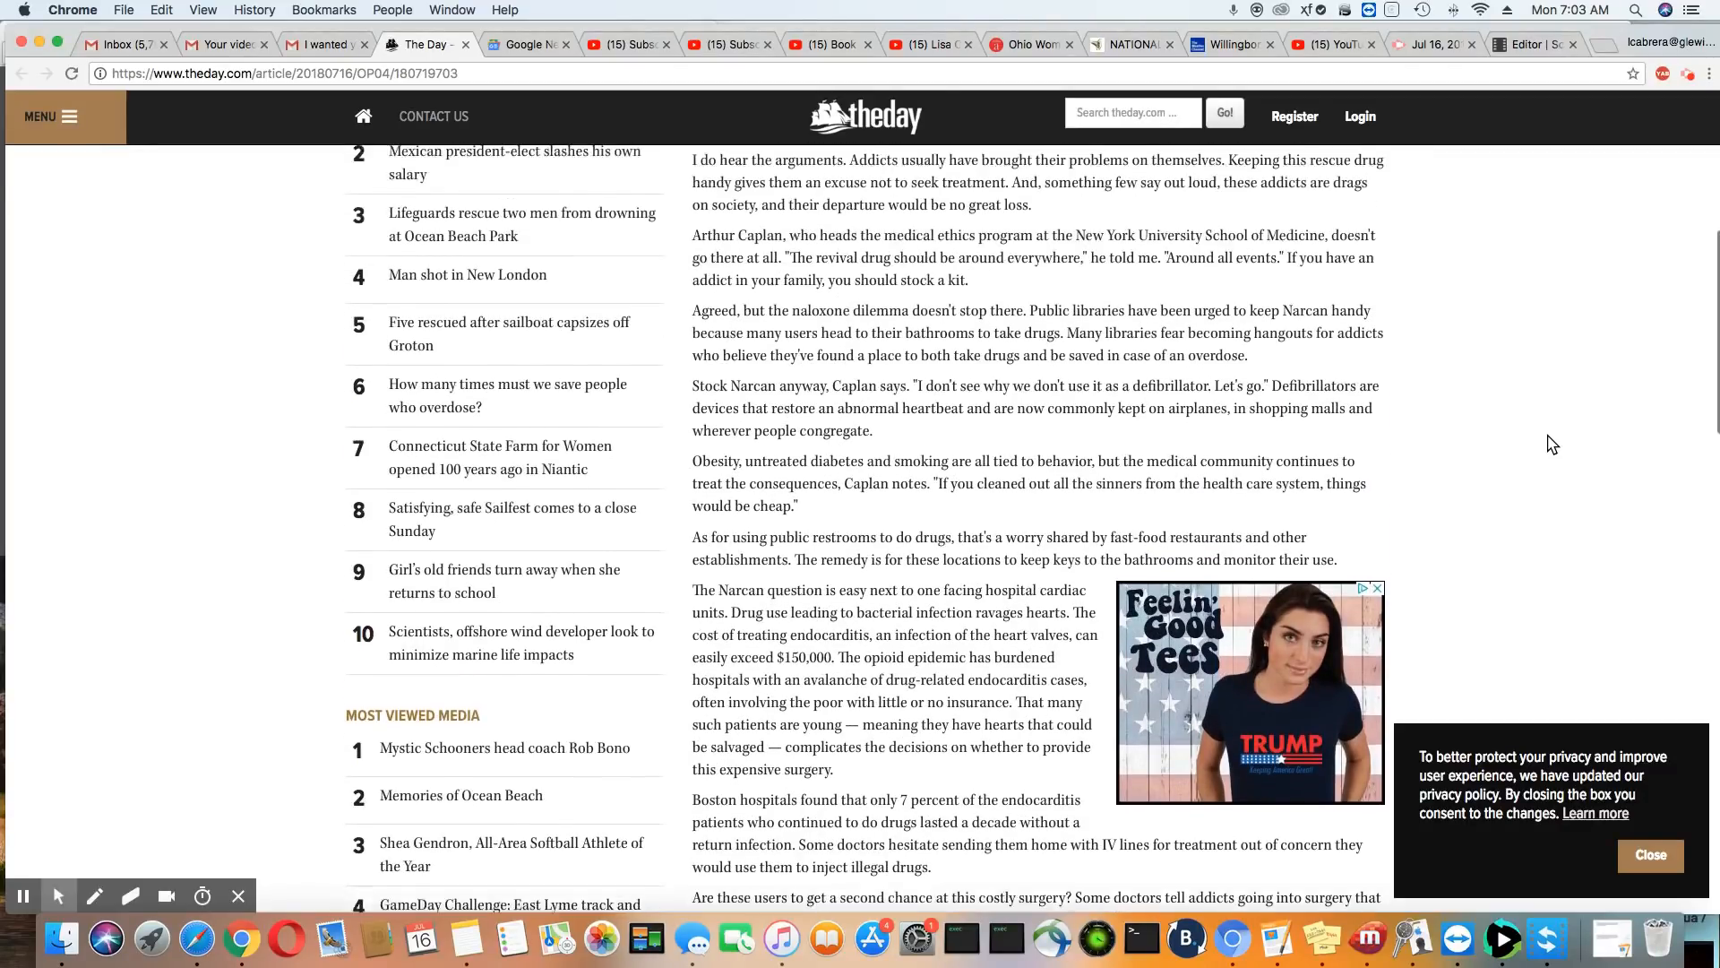
scroll("up", 3)
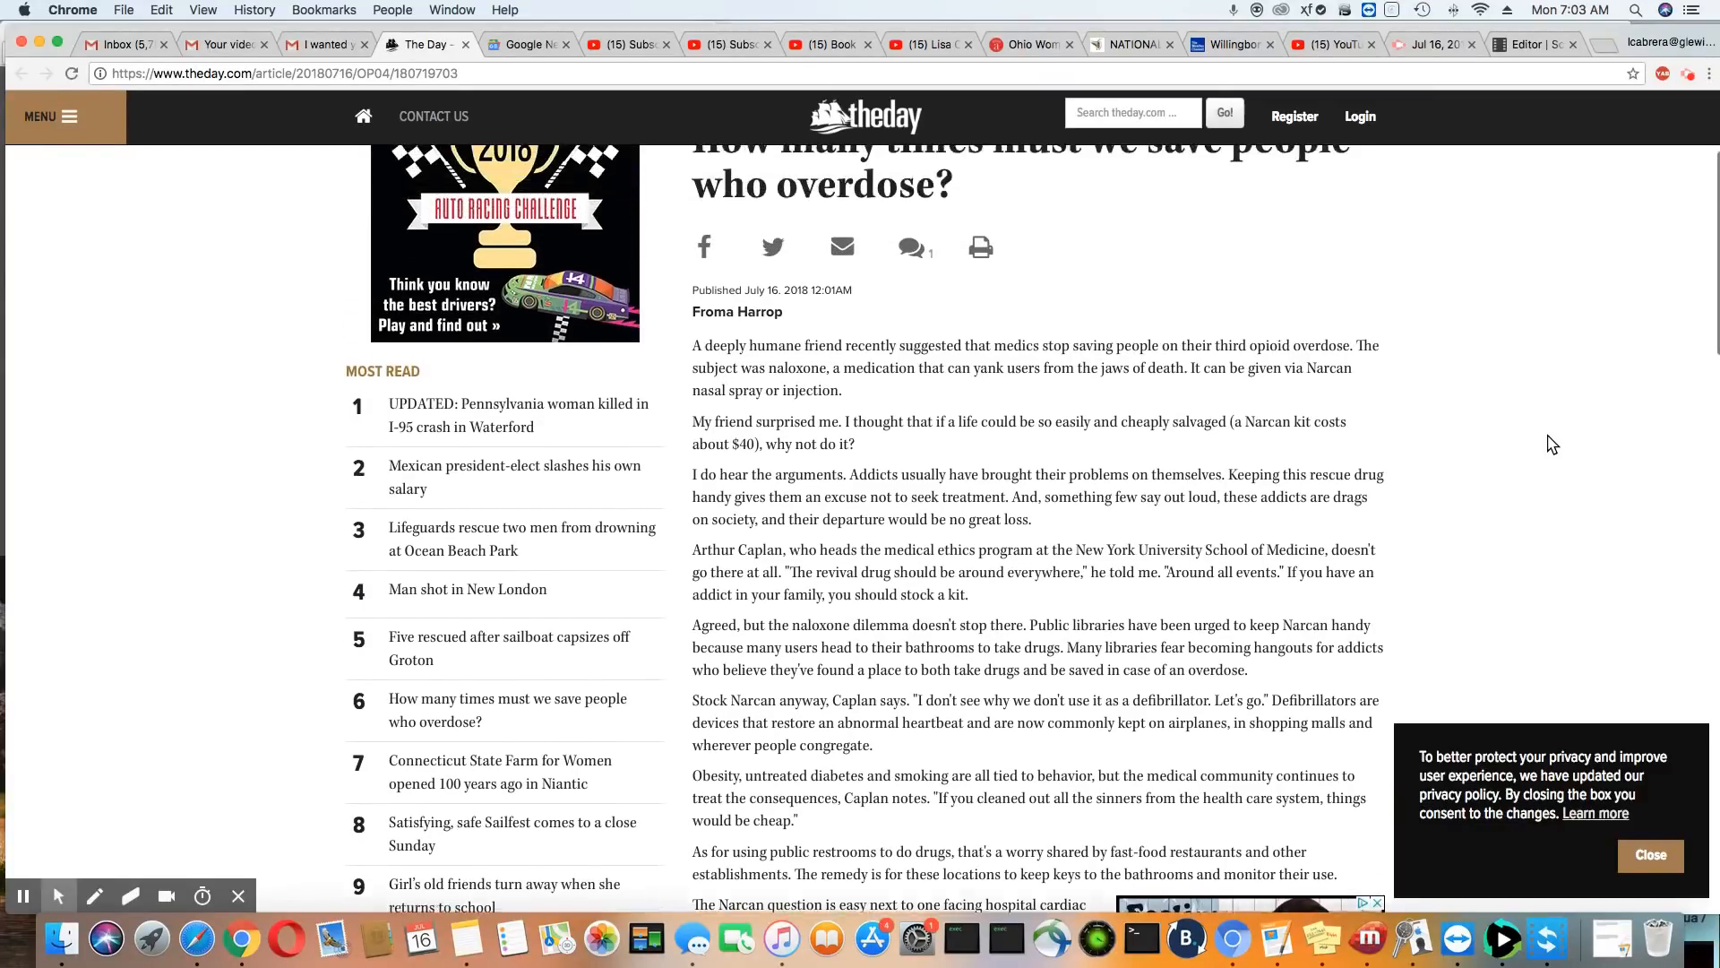
scroll("up", 3)
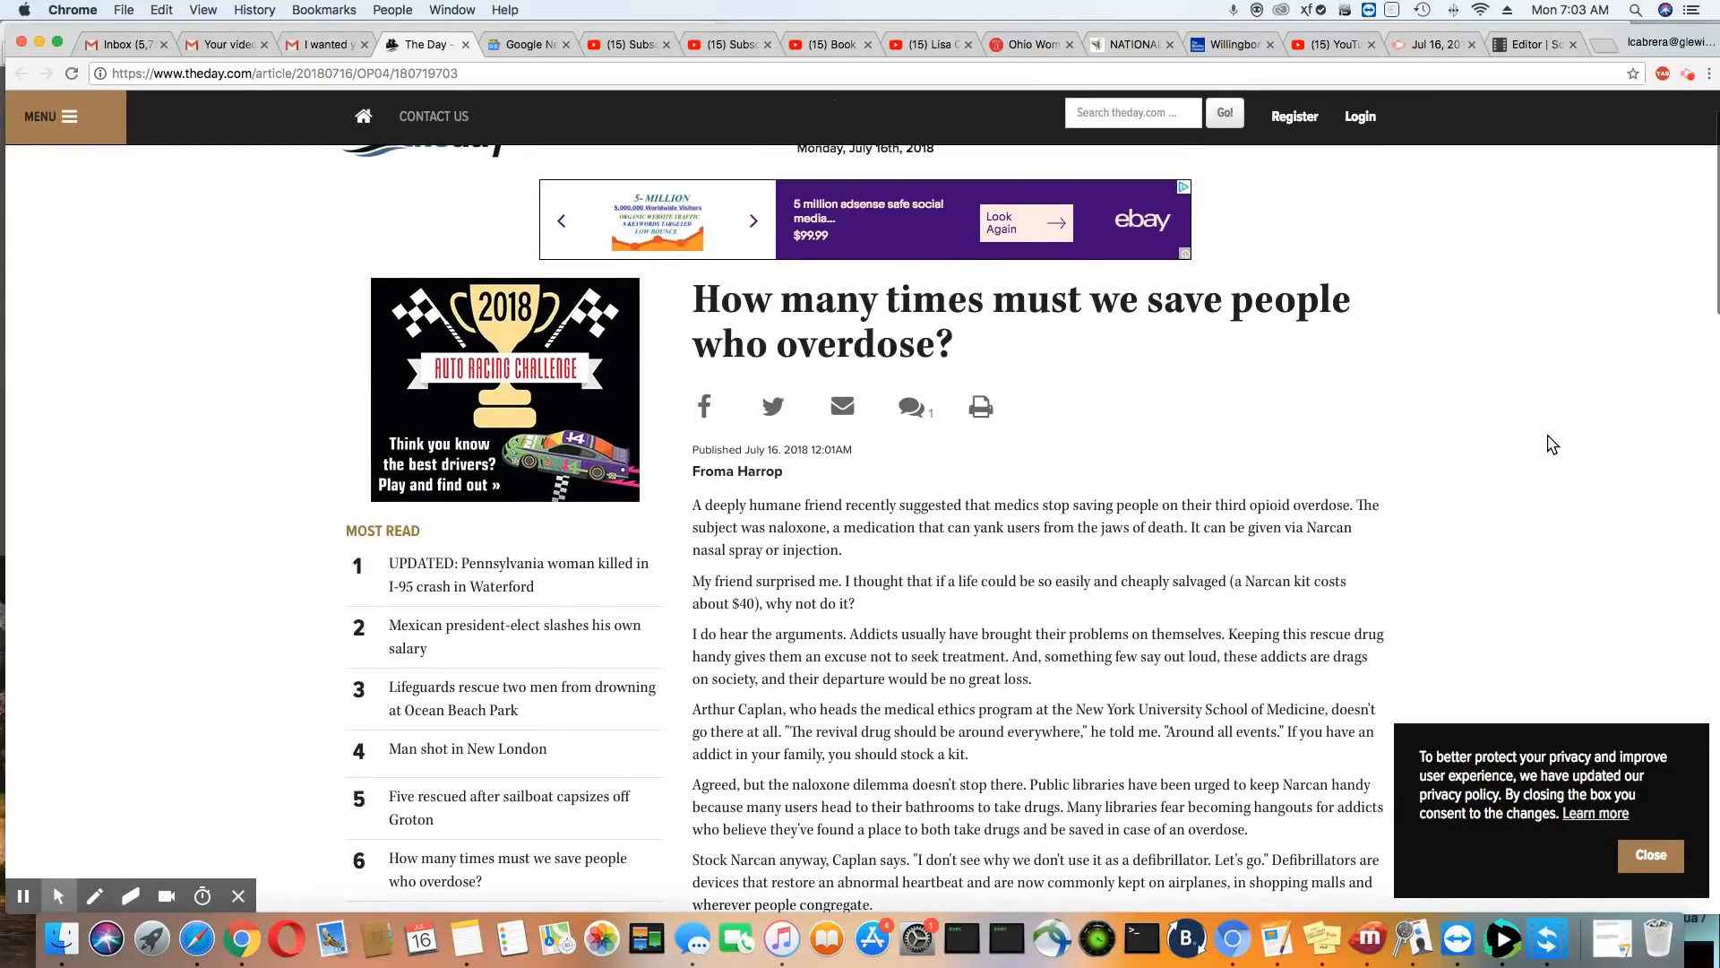
scroll("up", 3)
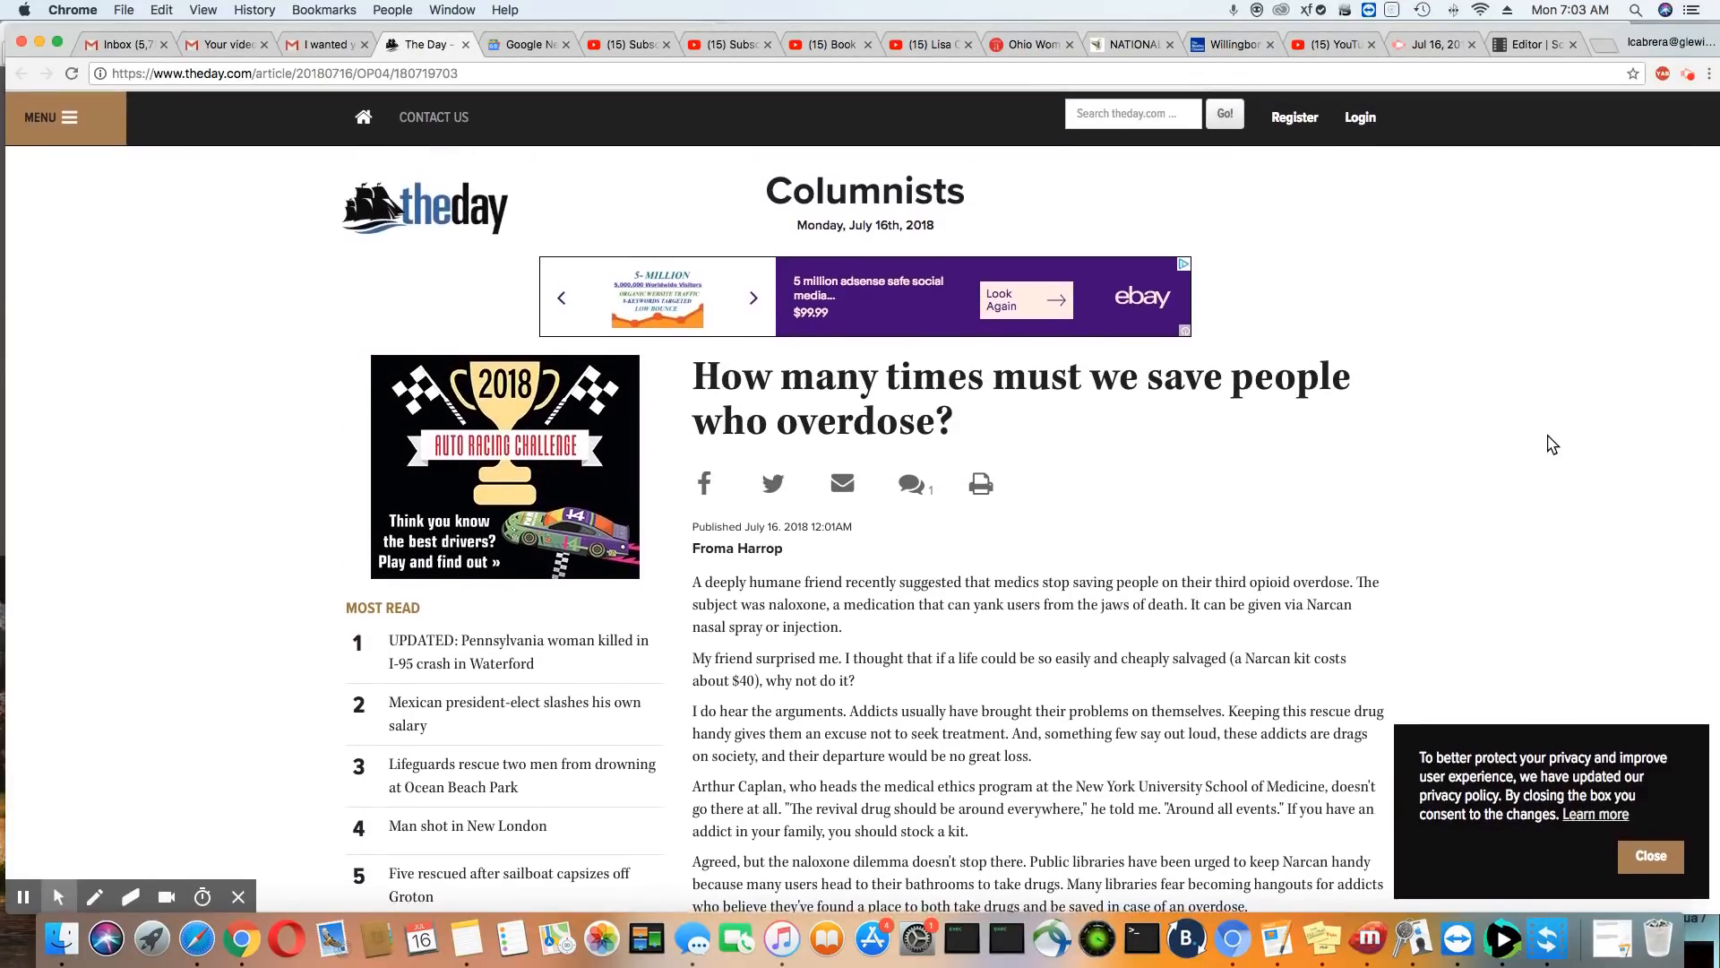